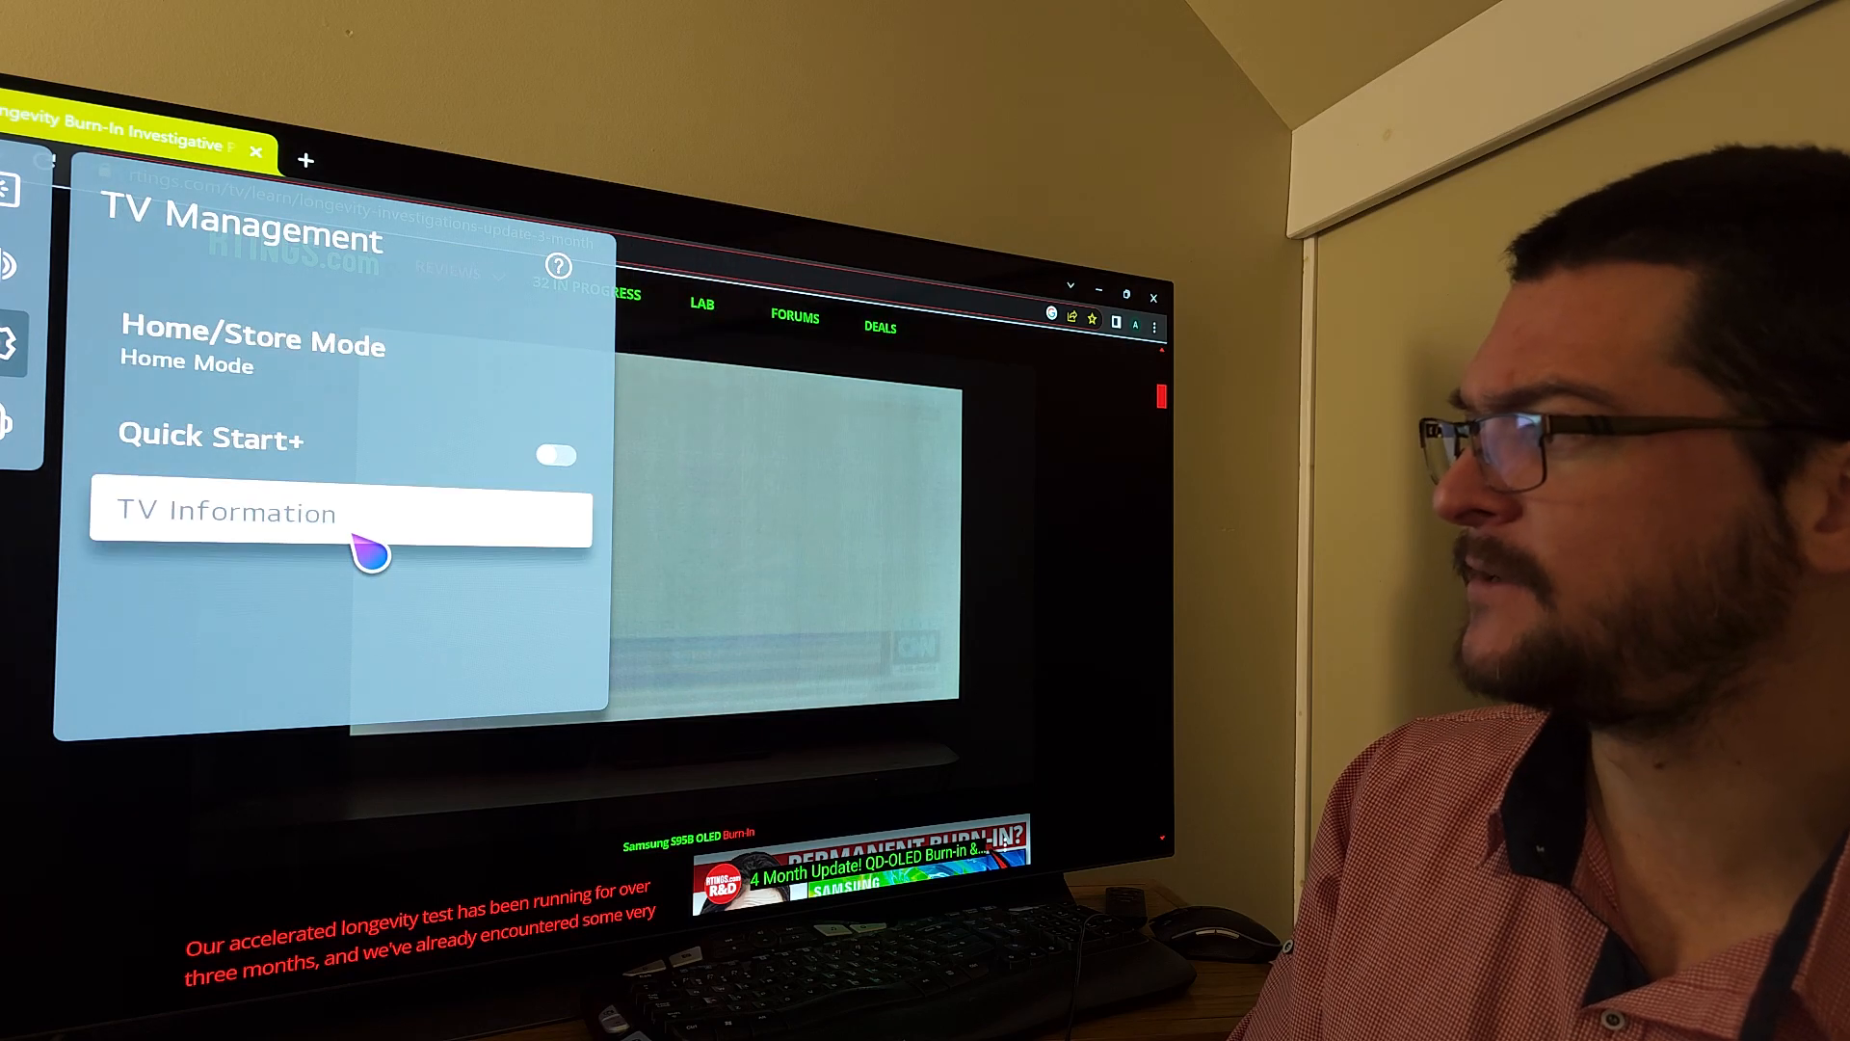
View the TV Information page listing model, serial number and Total Power On Time
click(341, 513)
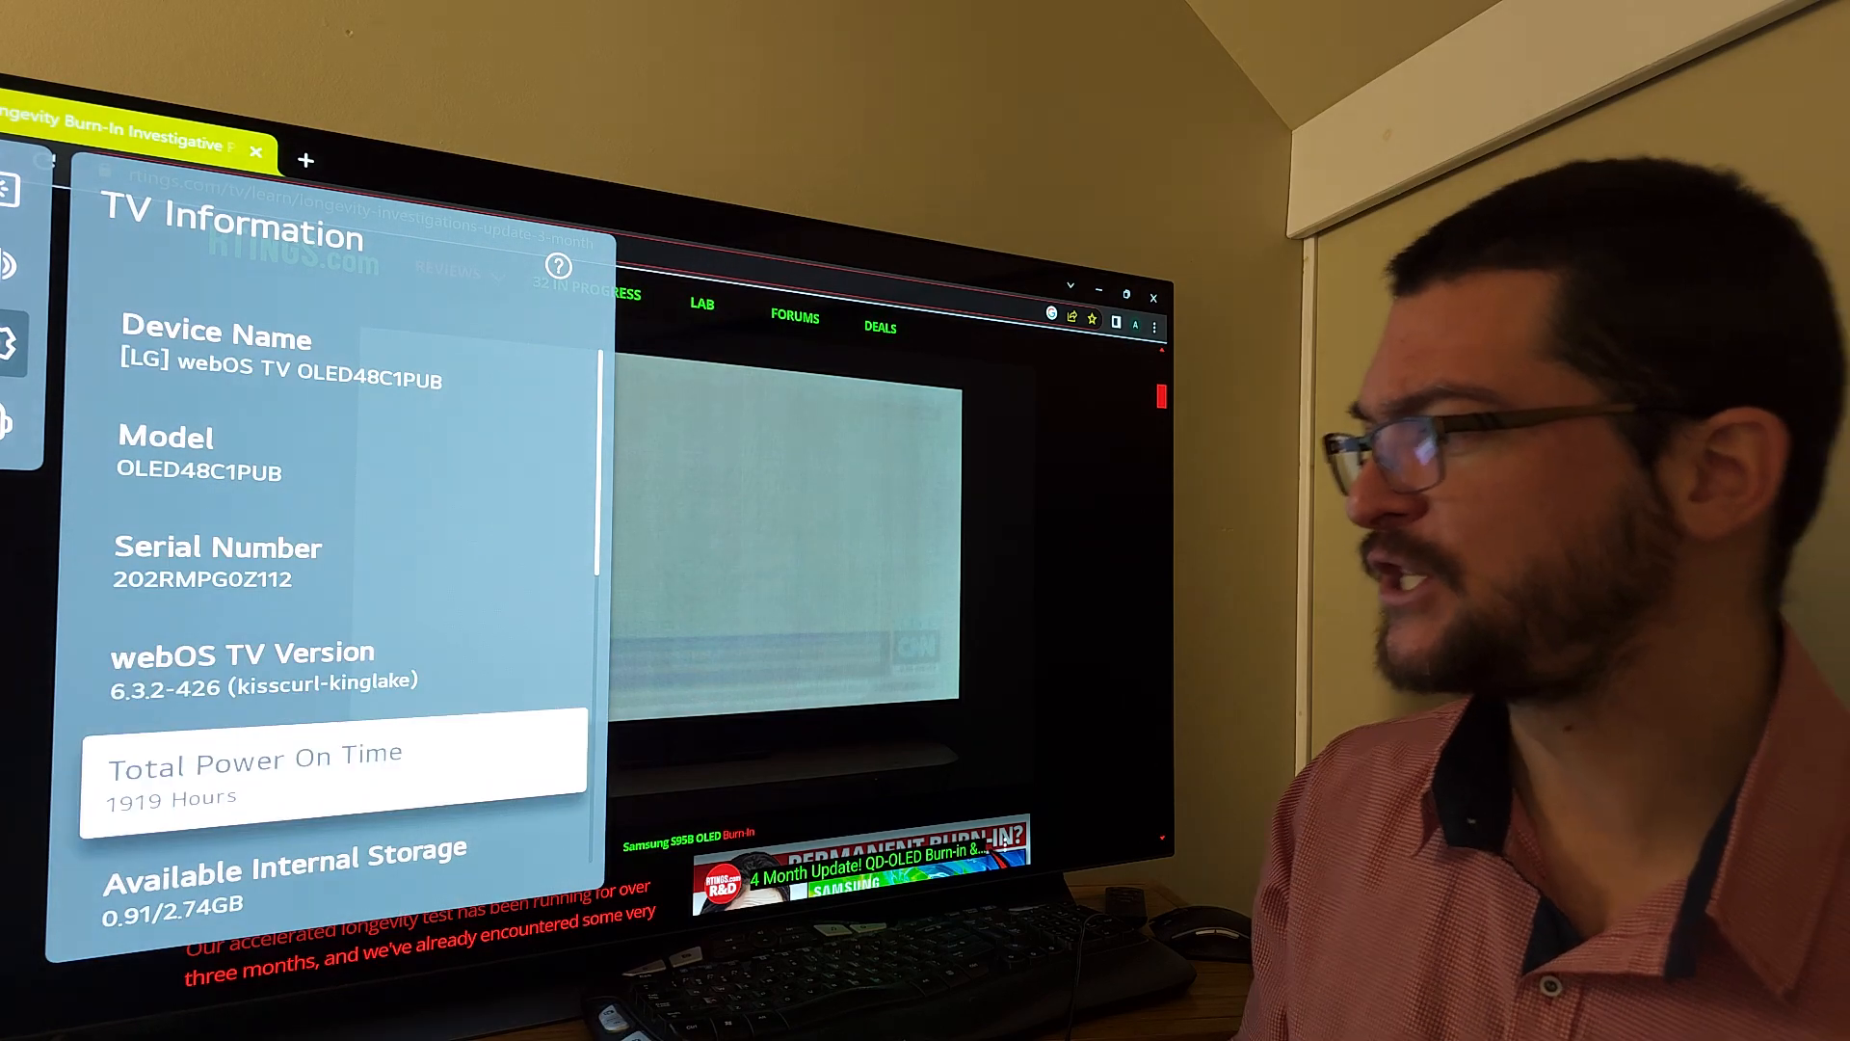